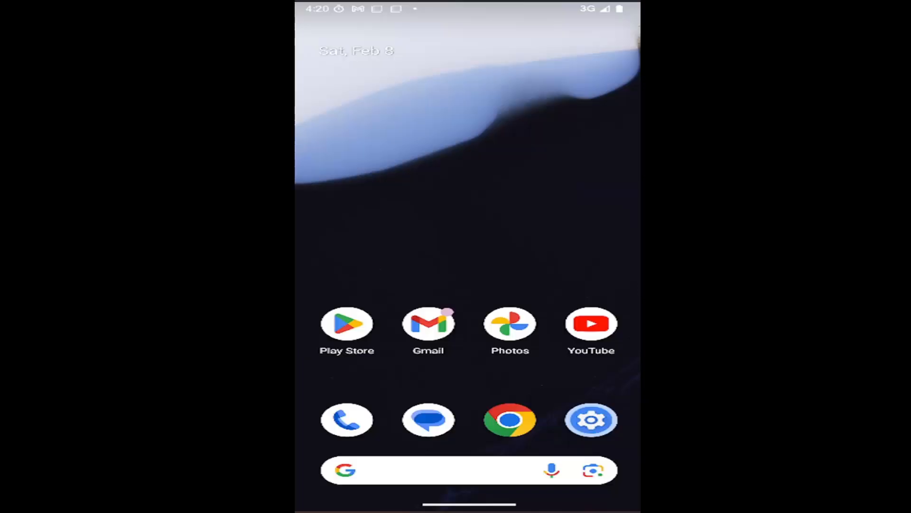
{"action": "mouse_move", "coordinate": [516, 377]}
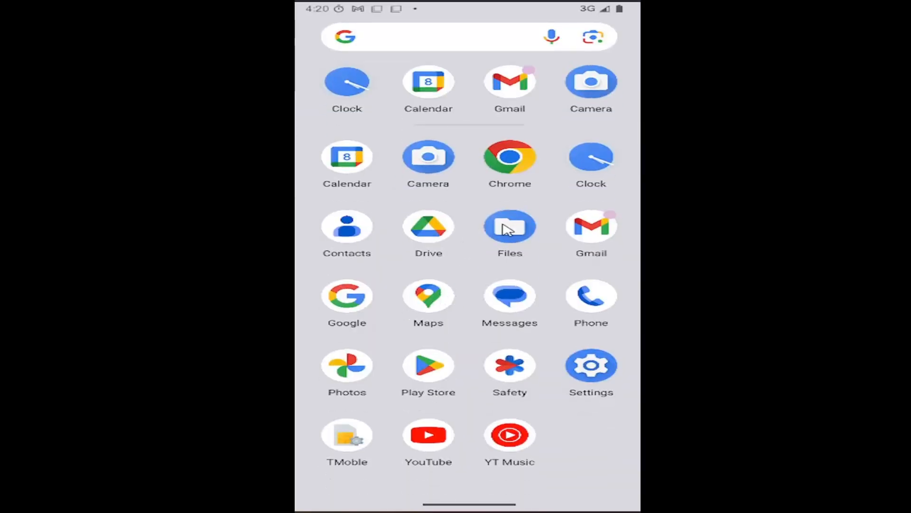
{"action": "mouse_move", "coordinate": [593, 302]}
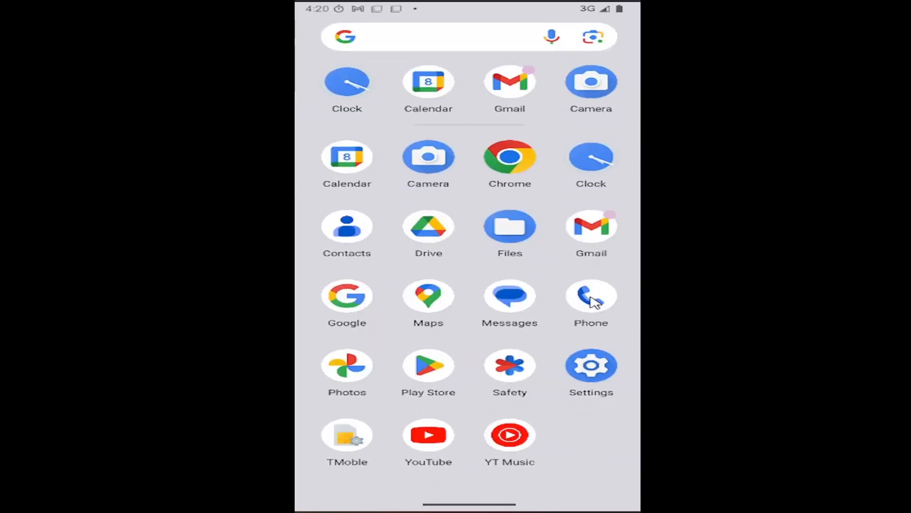
Launch the Phone app from the app drawer, landing on the Contacts list.
{"action": "left_click", "coordinate": [591, 297]}
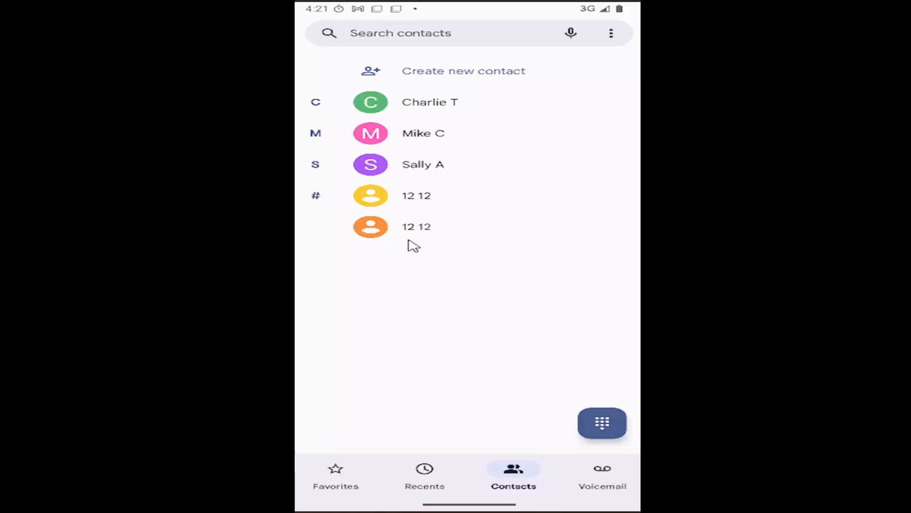
{"action": "mouse_move", "coordinate": [414, 232]}
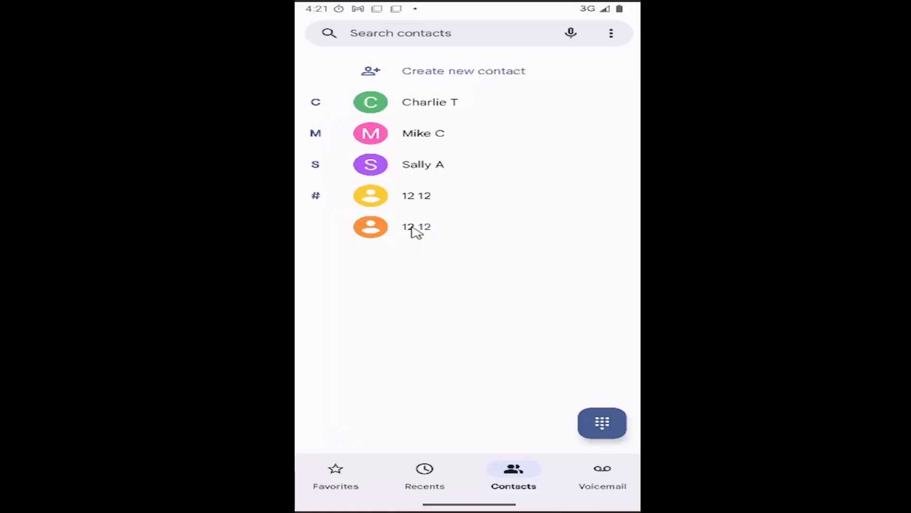
Open the details page of the second '12 12' contact.
{"action": "left_click", "coordinate": [416, 227]}
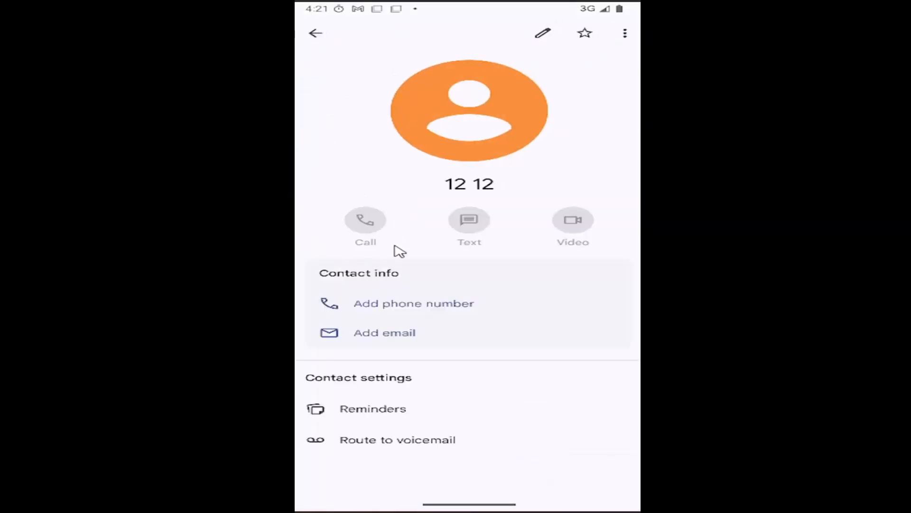
{"action": "mouse_move", "coordinate": [348, 439]}
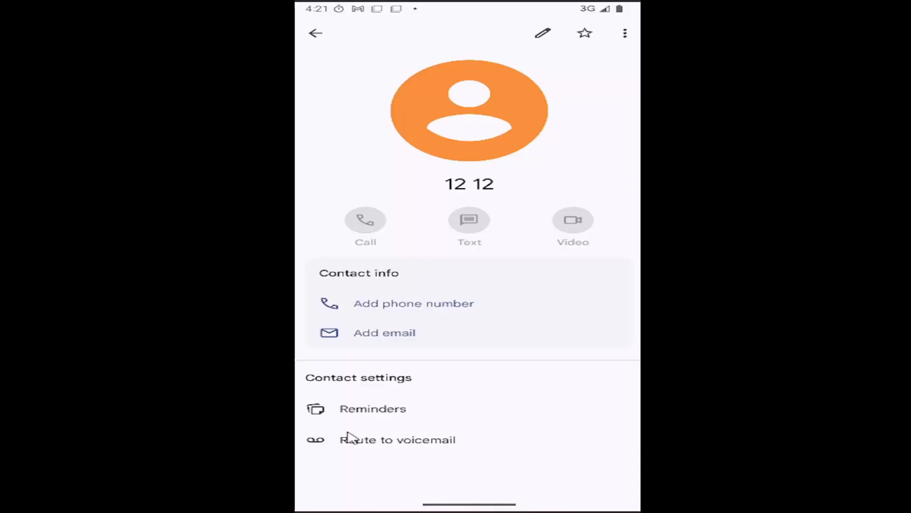
{"action": "mouse_move", "coordinate": [397, 444]}
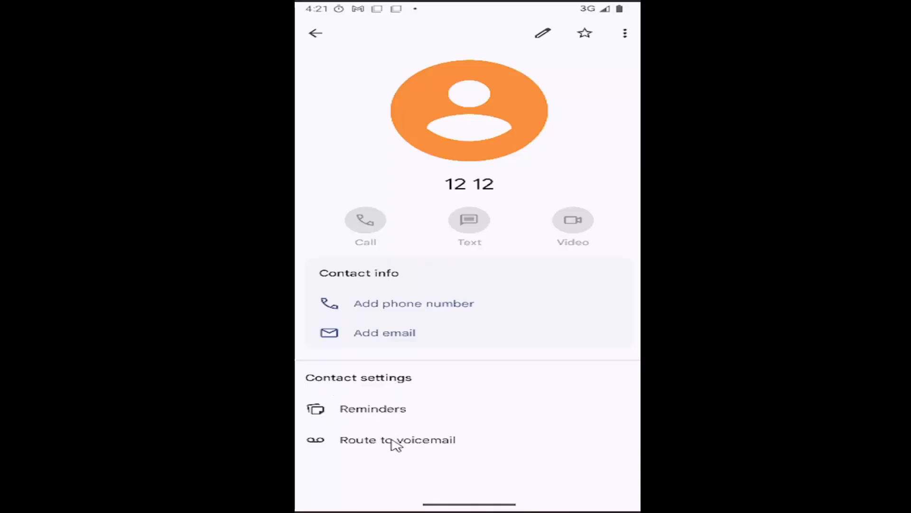
{"action": "left_click", "coordinate": [398, 439]}
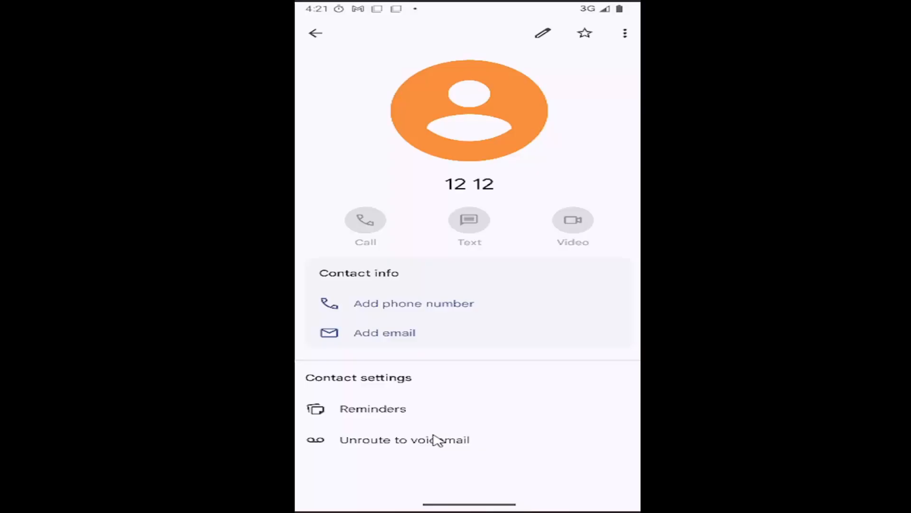
{"action": "mouse_move", "coordinate": [404, 449]}
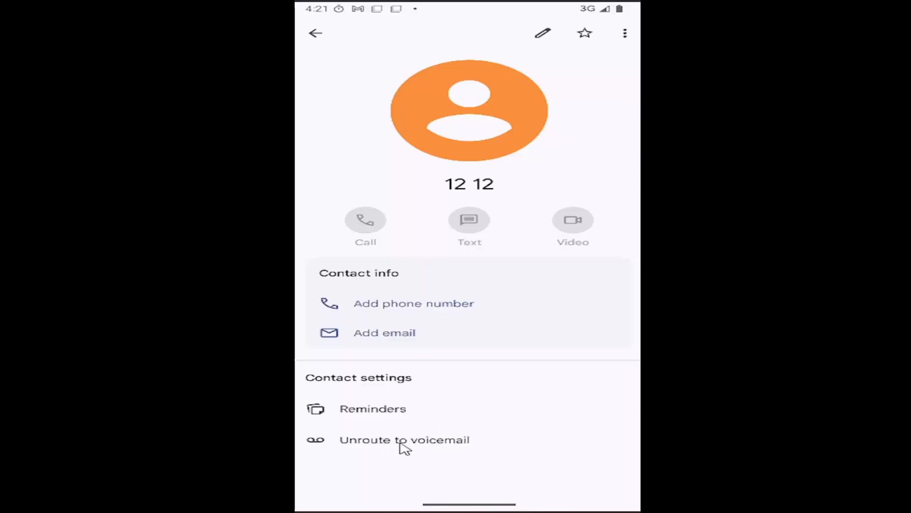
{"action": "left_click", "coordinate": [404, 439]}
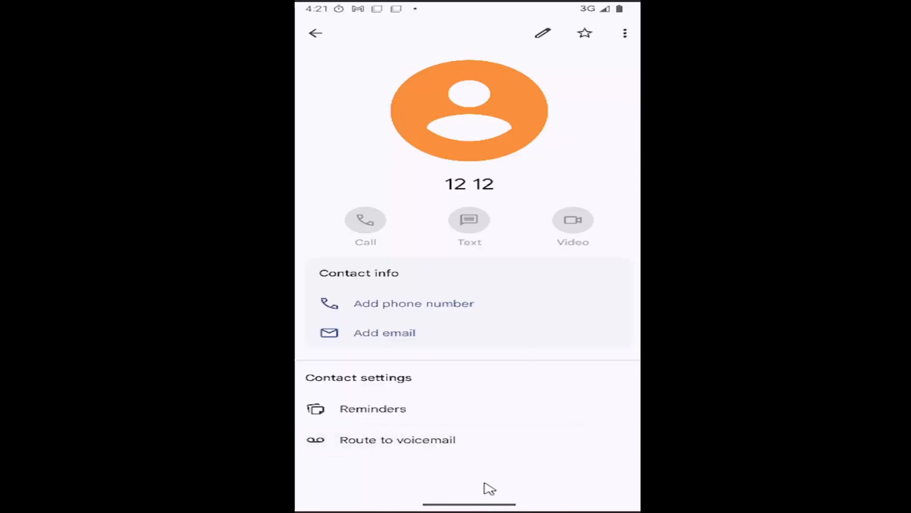
{"action": "mouse_move", "coordinate": [400, 178]}
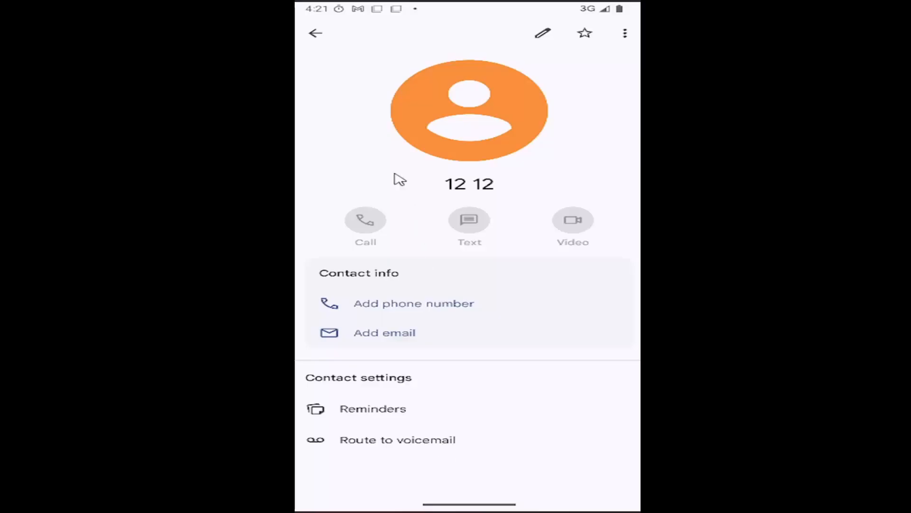
{"action": "mouse_move", "coordinate": [331, 100]}
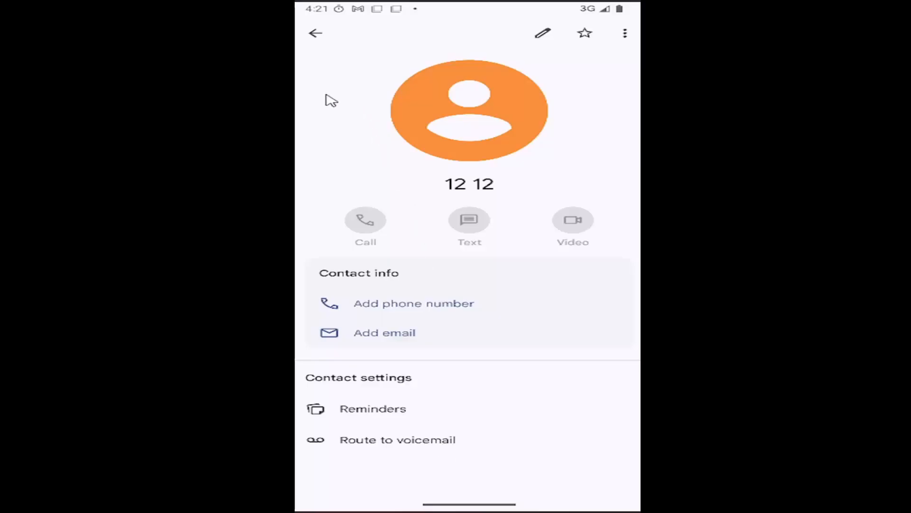